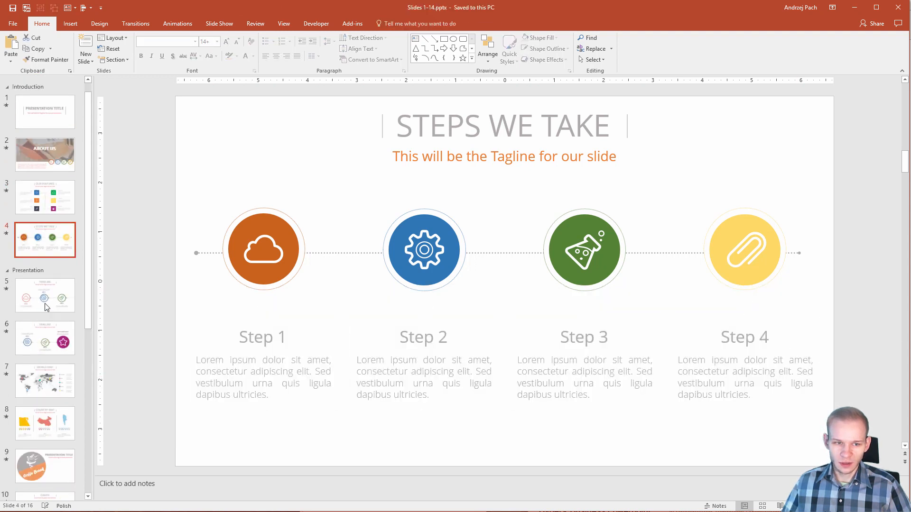
Paste a working copy of the steps slide as slide 5 holding only the four Step columns
left_click(84, 48)
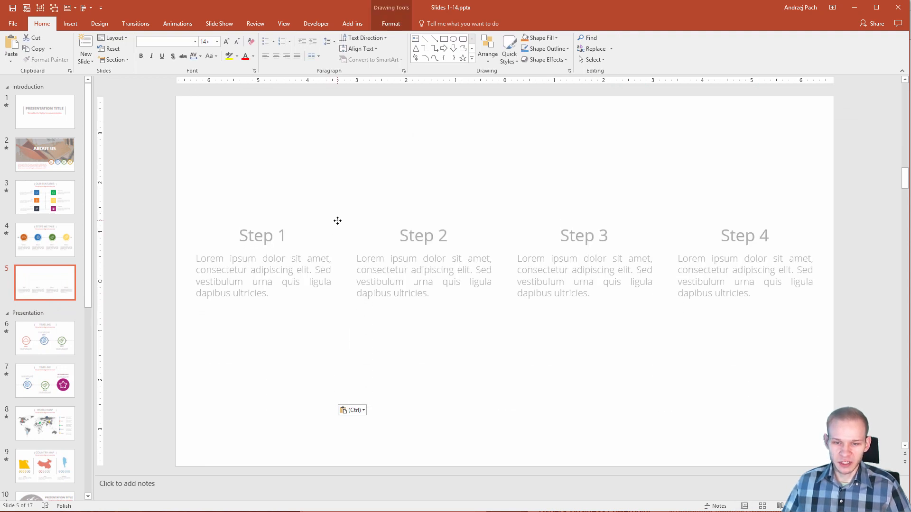
left_click(440, 357)
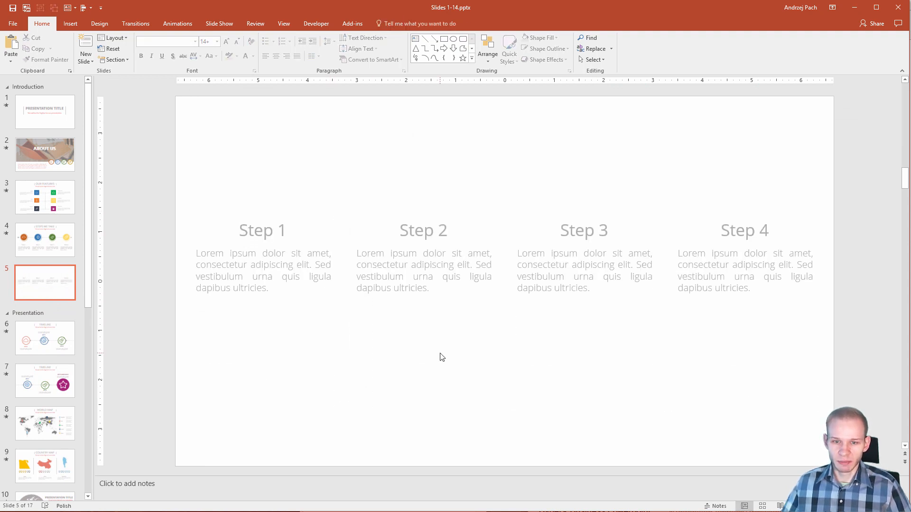
mouse_move(187, 205)
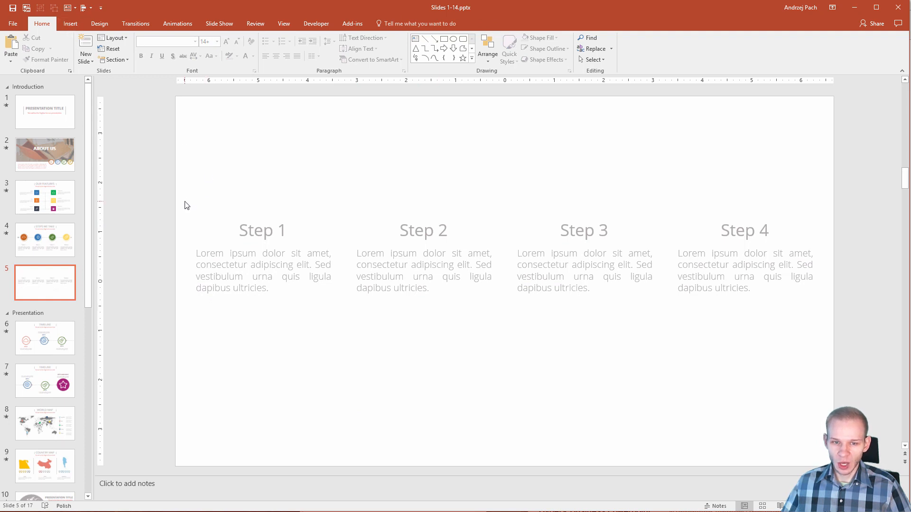
mouse_move(293, 275)
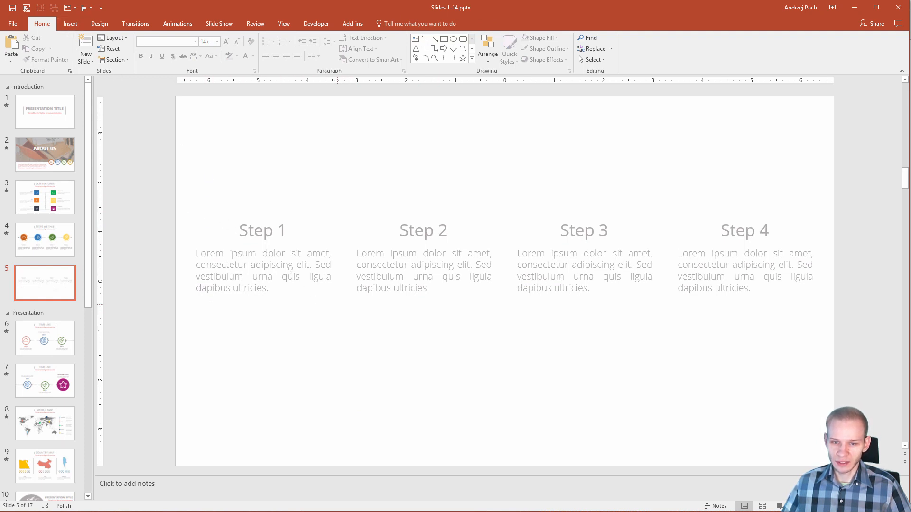
mouse_move(348, 283)
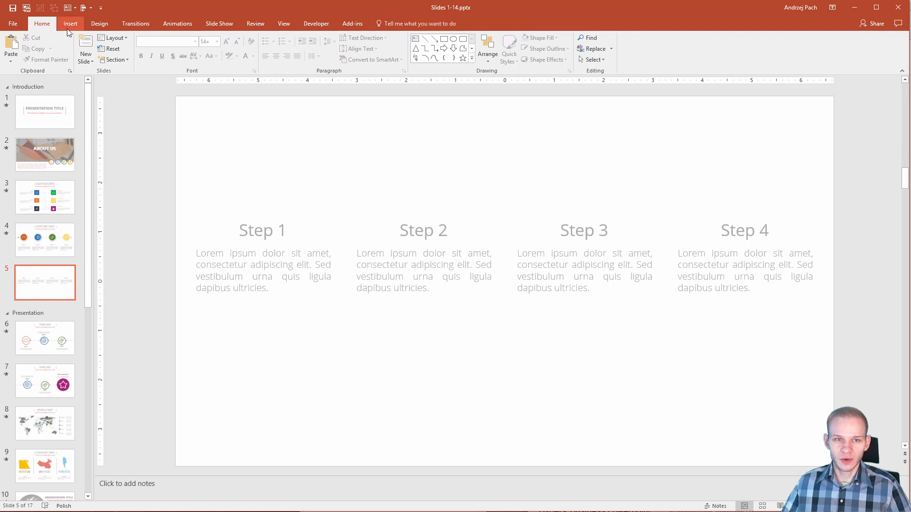
Bring up the Insert shapes gallery to pick a rectangle for the Step 1 column
left_click(70, 22)
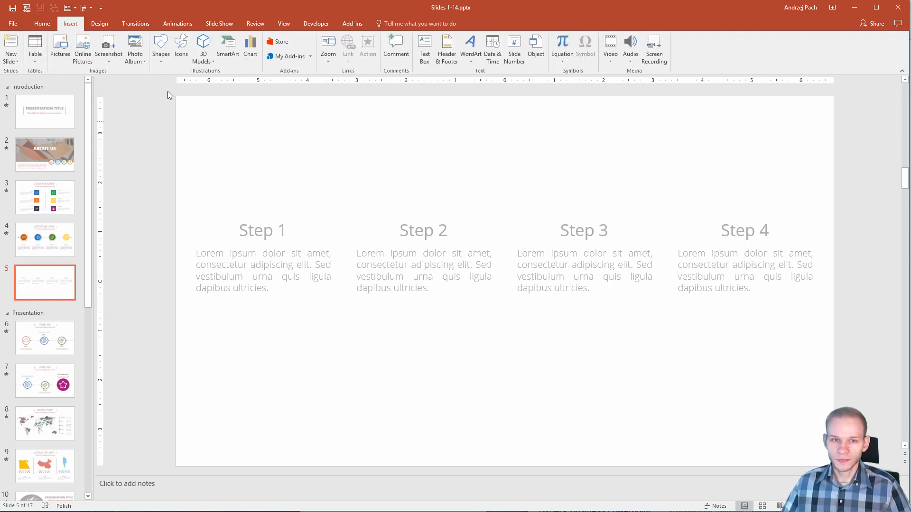
left_click(160, 47)
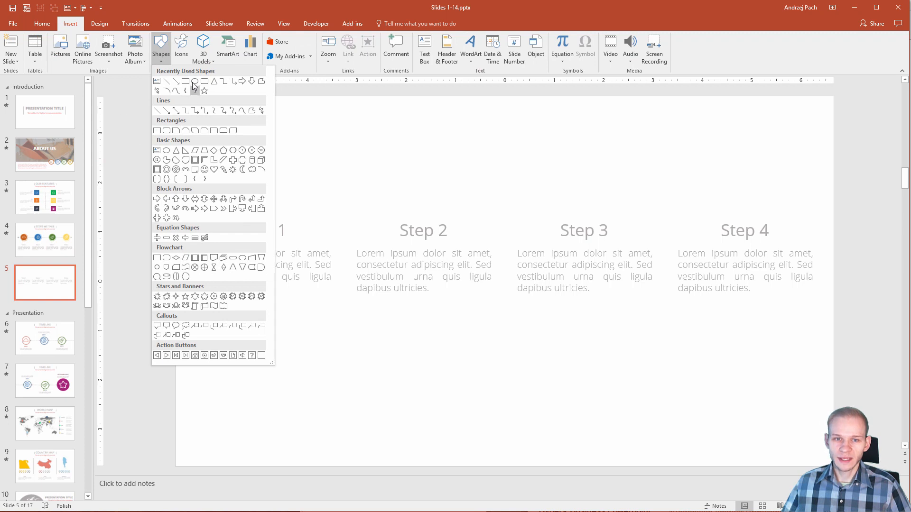
mouse_move(167, 131)
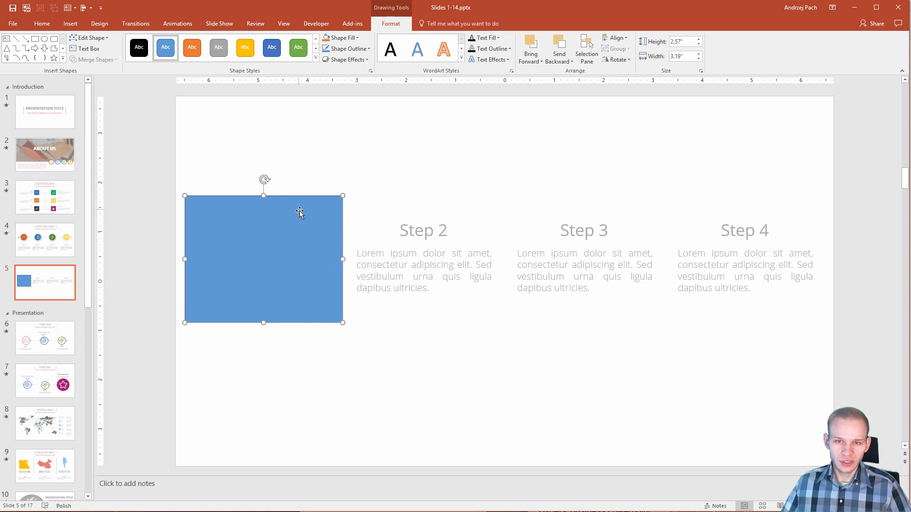
mouse_move(311, 299)
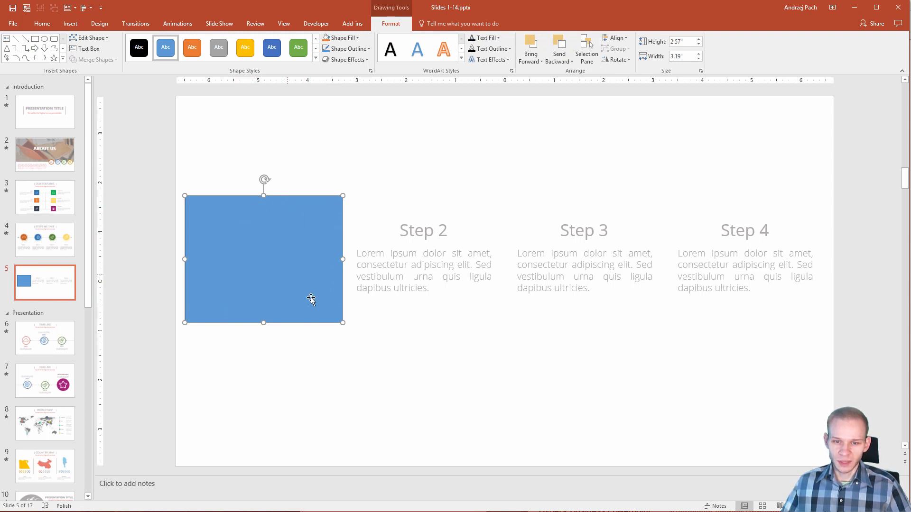
mouse_move(274, 194)
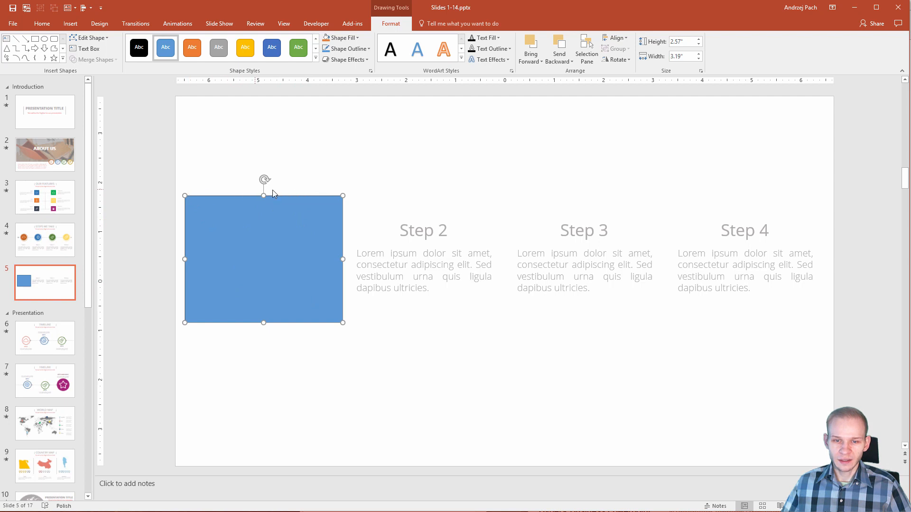
mouse_move(346, 48)
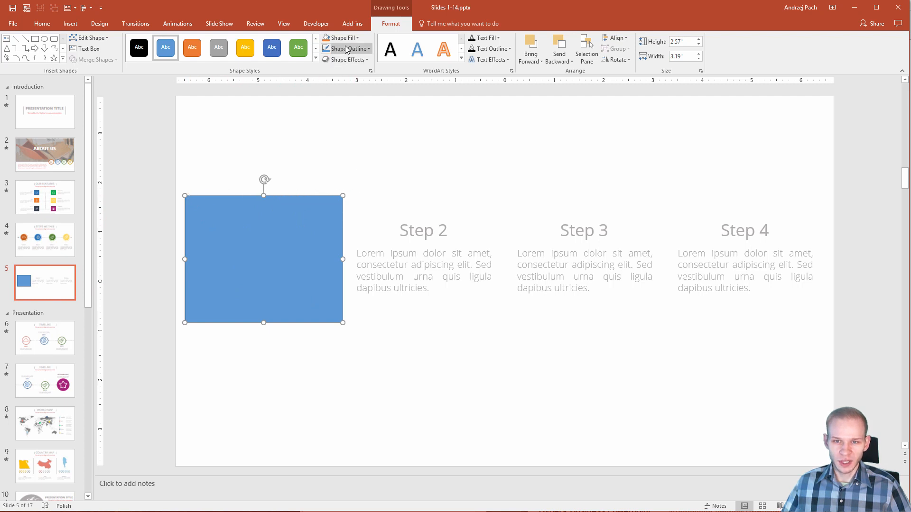
Give the rectangle no fill and a thick orange outline framing Step 1
left_click(341, 38)
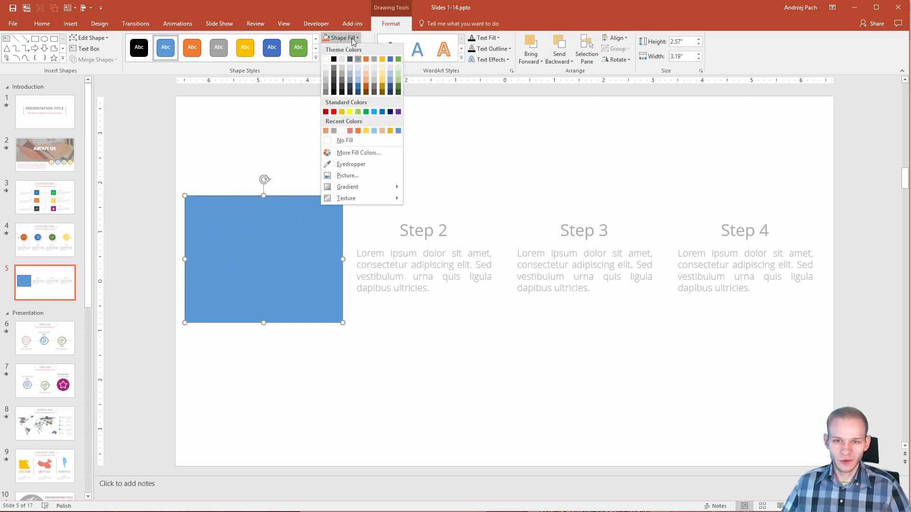
left_click(343, 140)
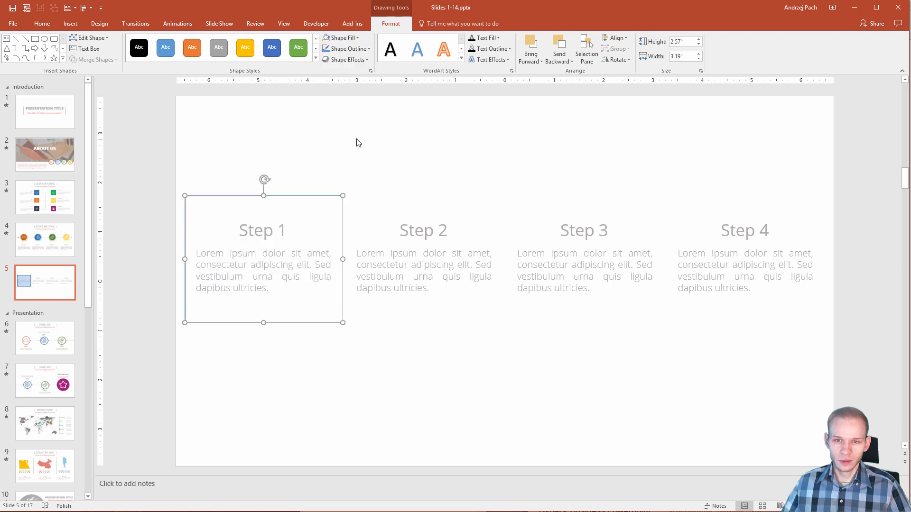
left_click(345, 48)
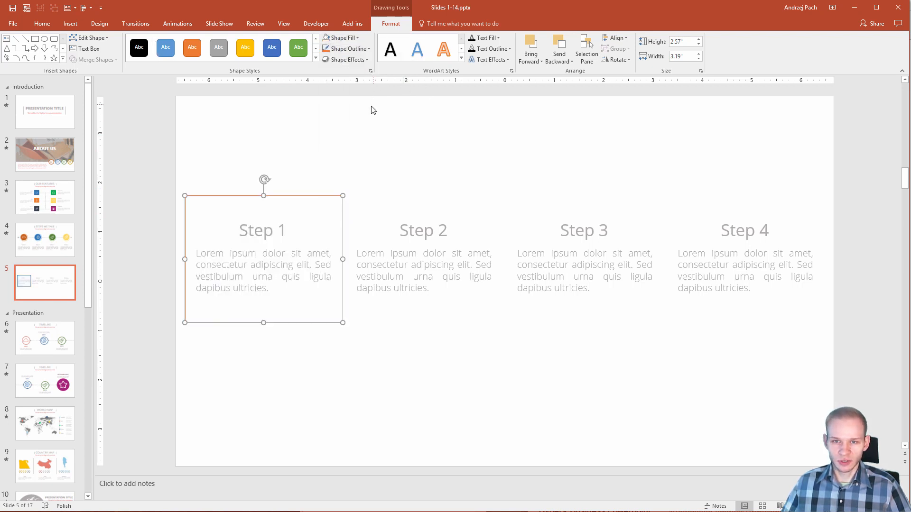
left_click(346, 49)
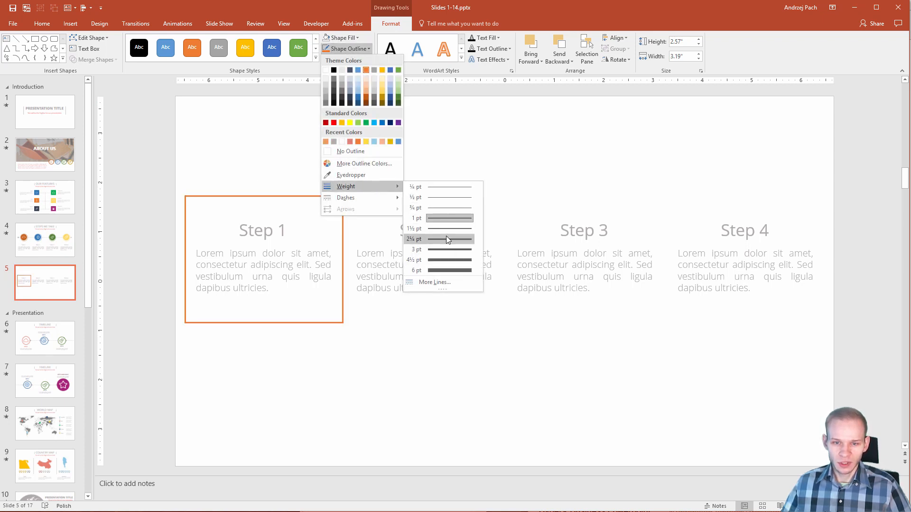
mouse_move(452, 250)
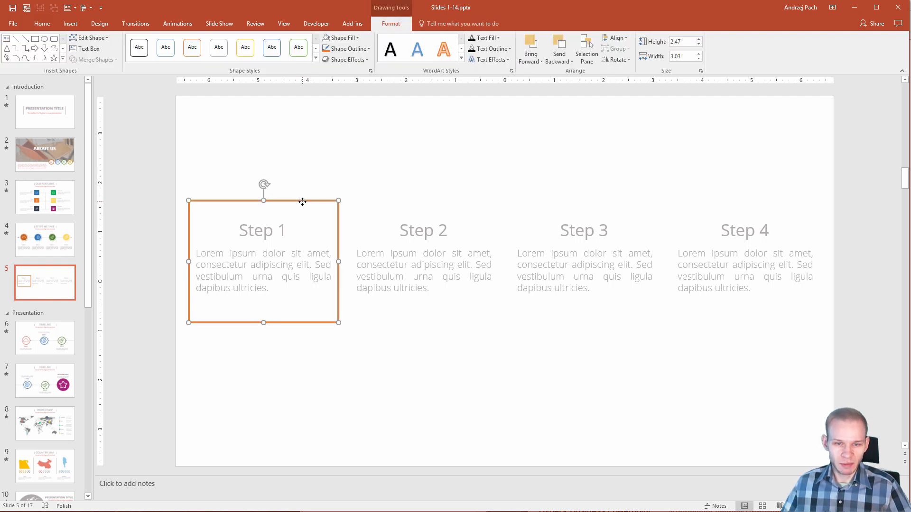
mouse_move(276, 272)
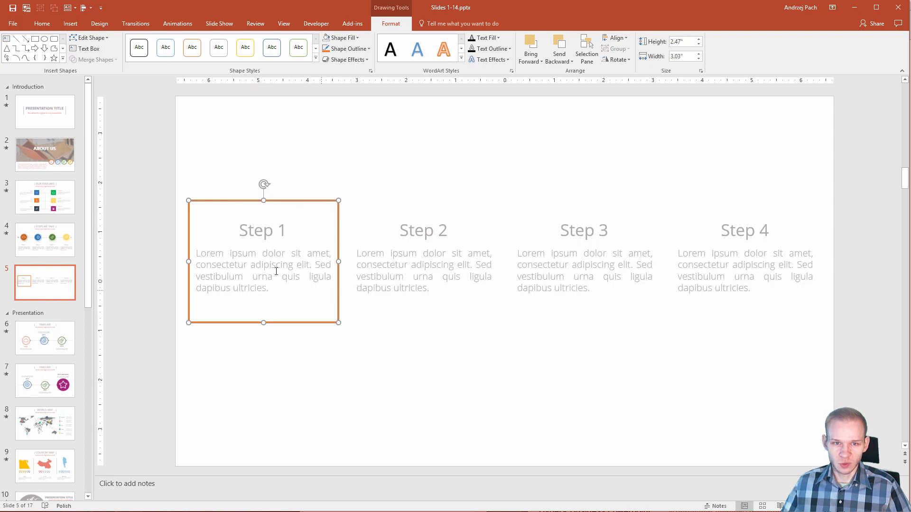
Expand the Animations gallery and reach the More Entrance Effects dialog for the frame
left_click(177, 24)
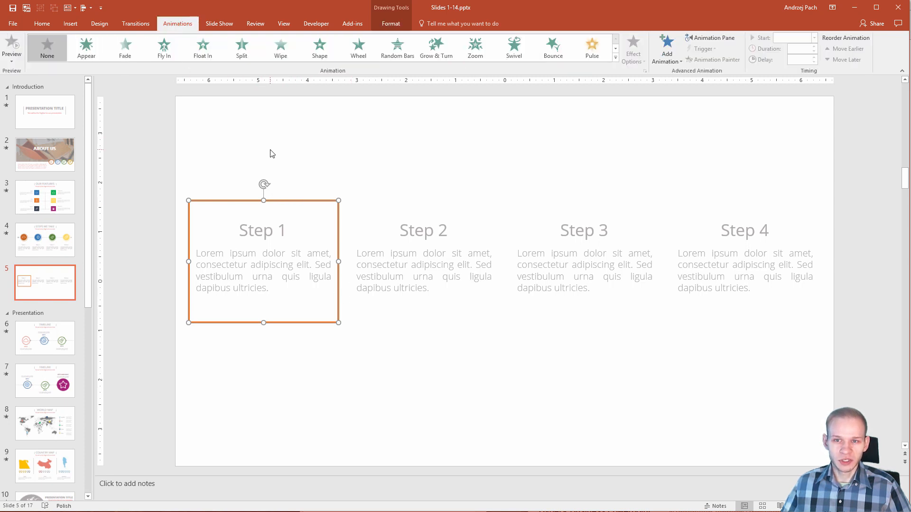
left_click(615, 56)
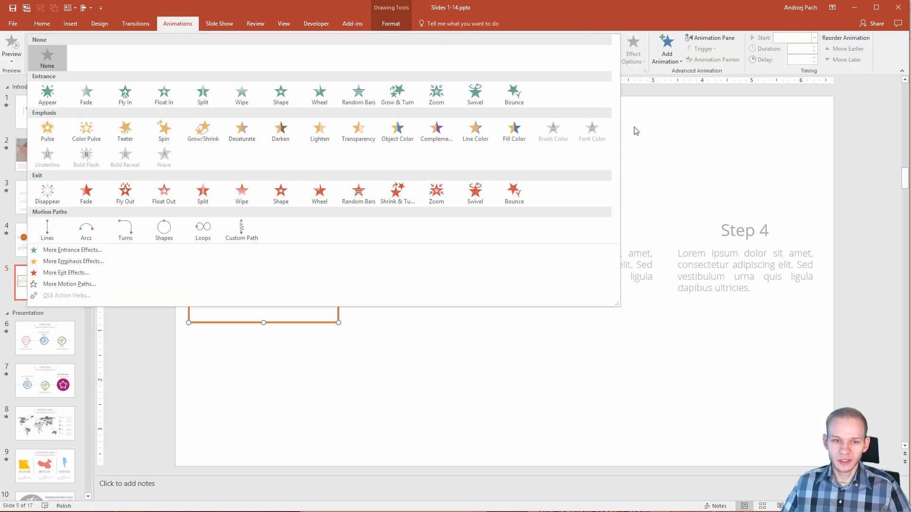
mouse_move(72, 249)
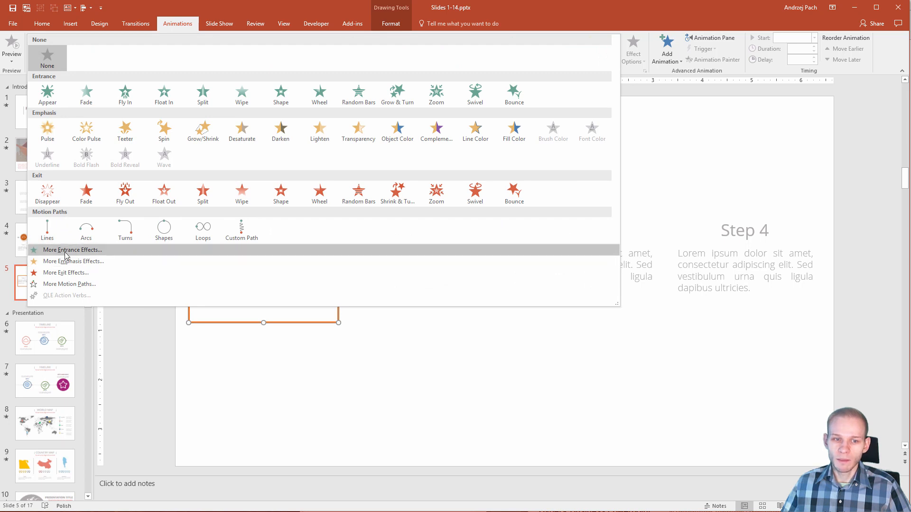
left_click(73, 249)
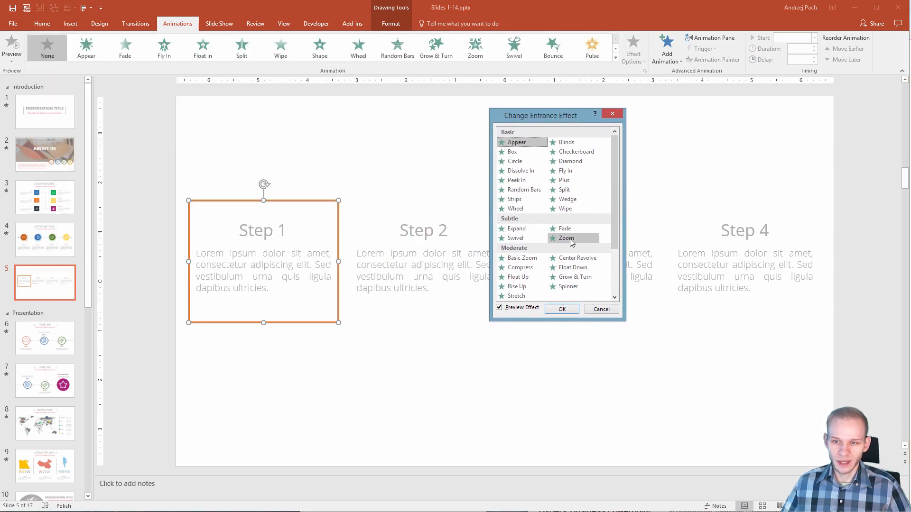
Preview Peek In and Strips, then confirm Wedge as the frame's entrance effect
left_click(513, 152)
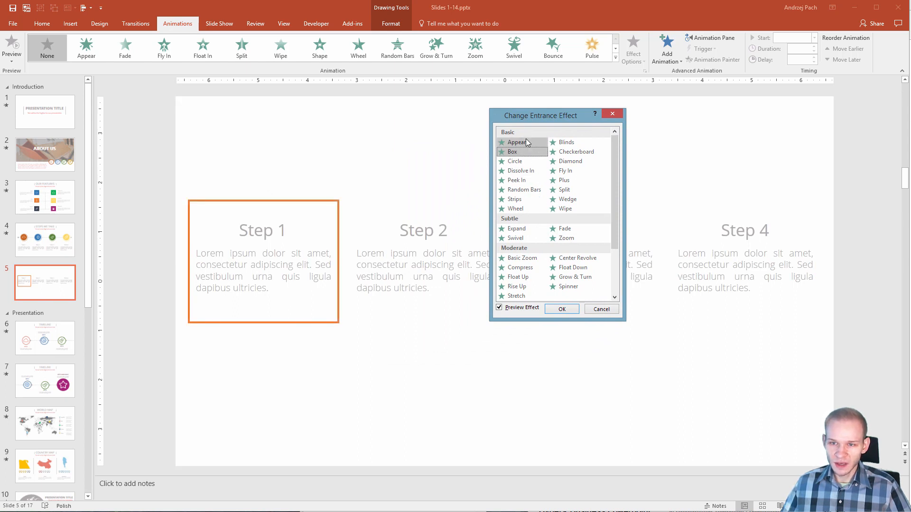
left_click(516, 180)
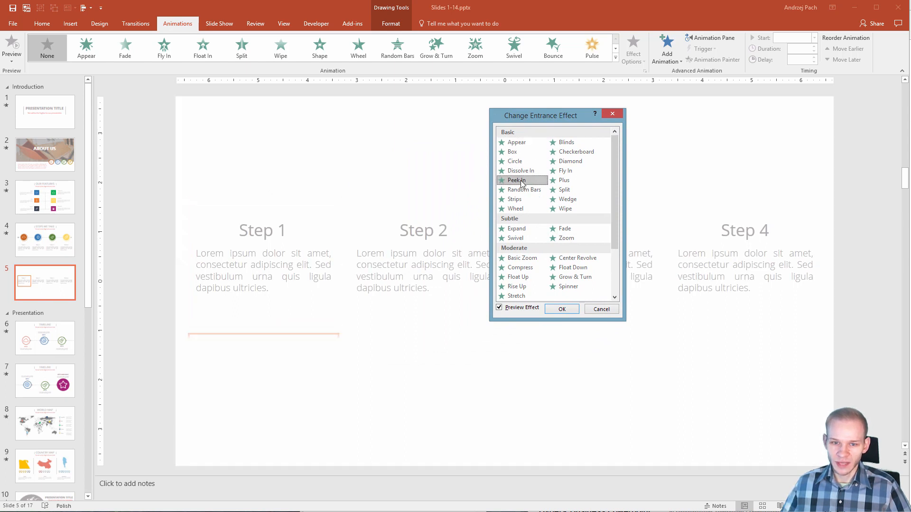
left_click(517, 180)
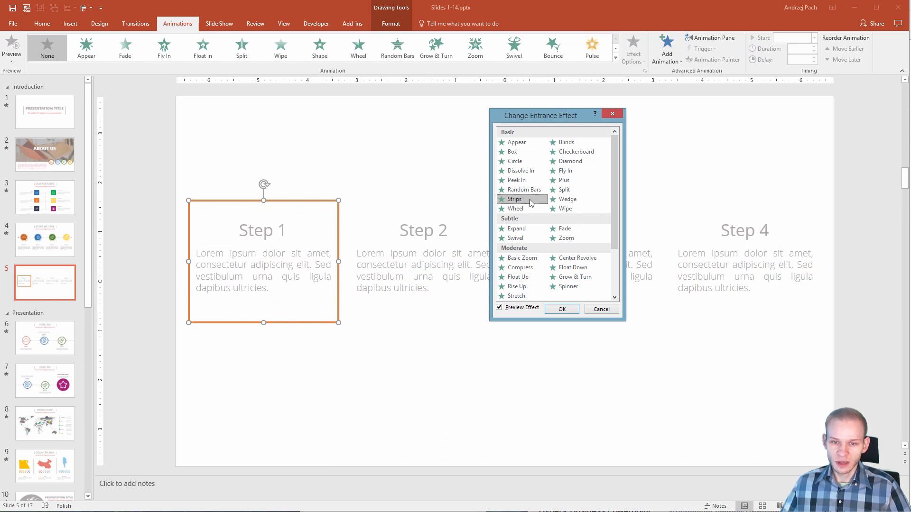
left_click(566, 198)
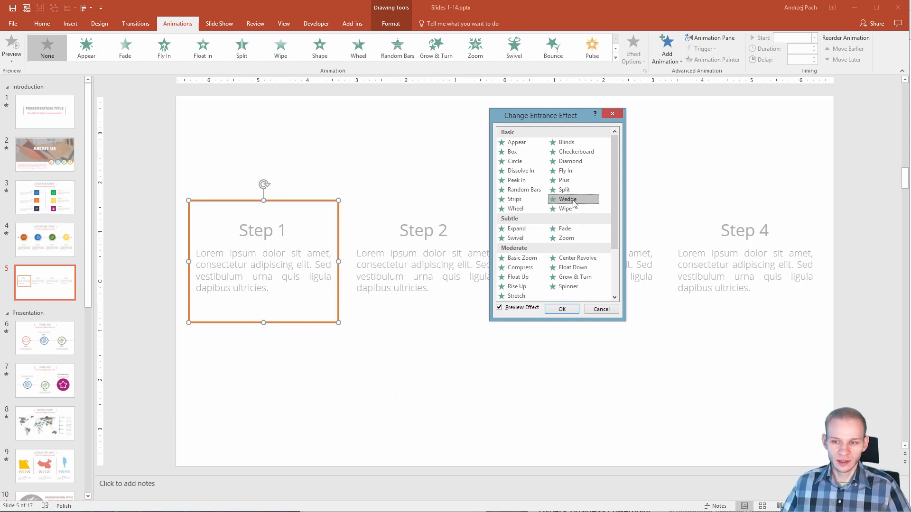
left_click(561, 308)
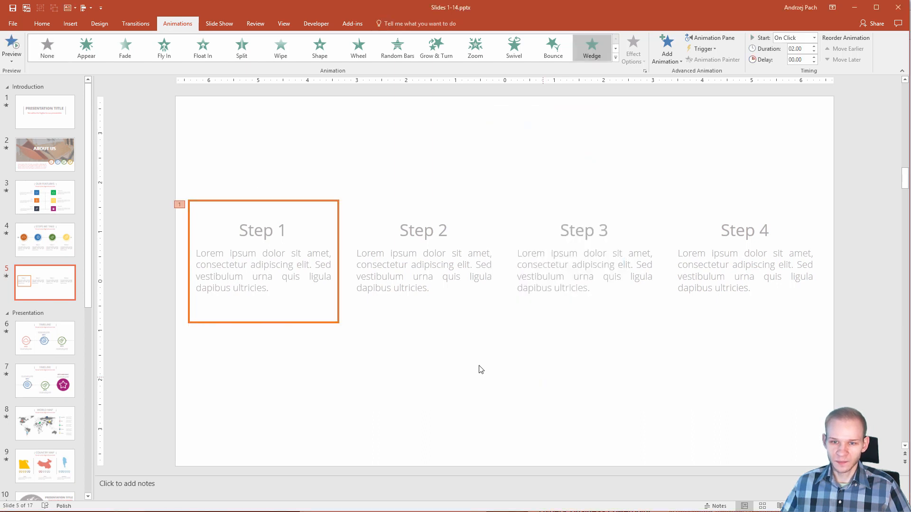
Show the Animation Pane listing the Step 1 rectangle's entrance as Rectangle 15
left_click(263, 262)
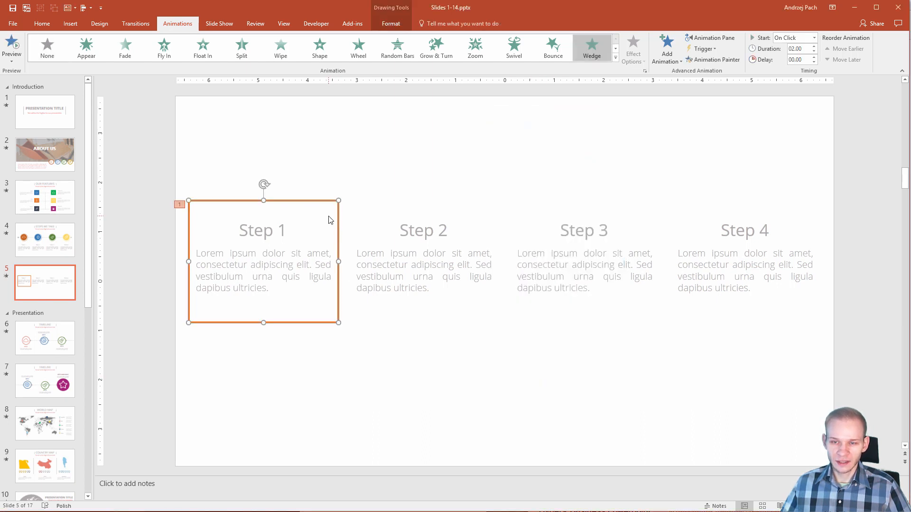
mouse_move(436, 241)
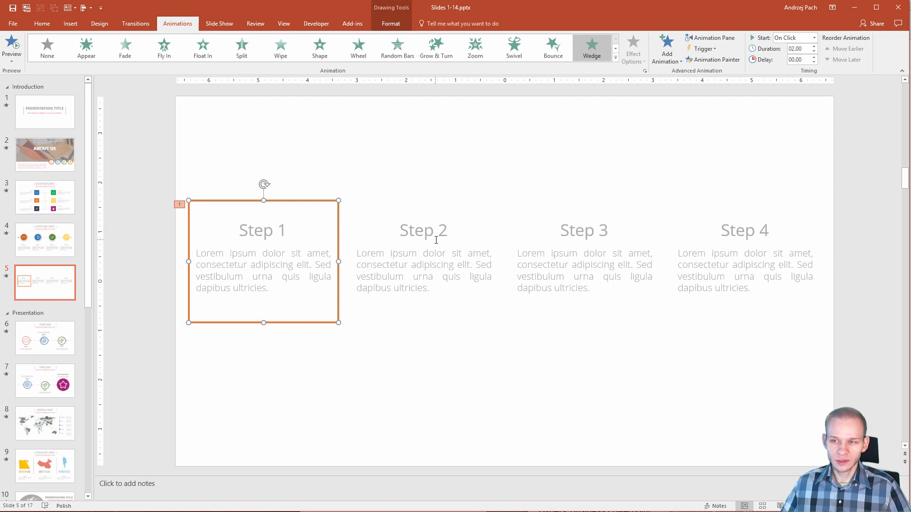
mouse_move(711, 38)
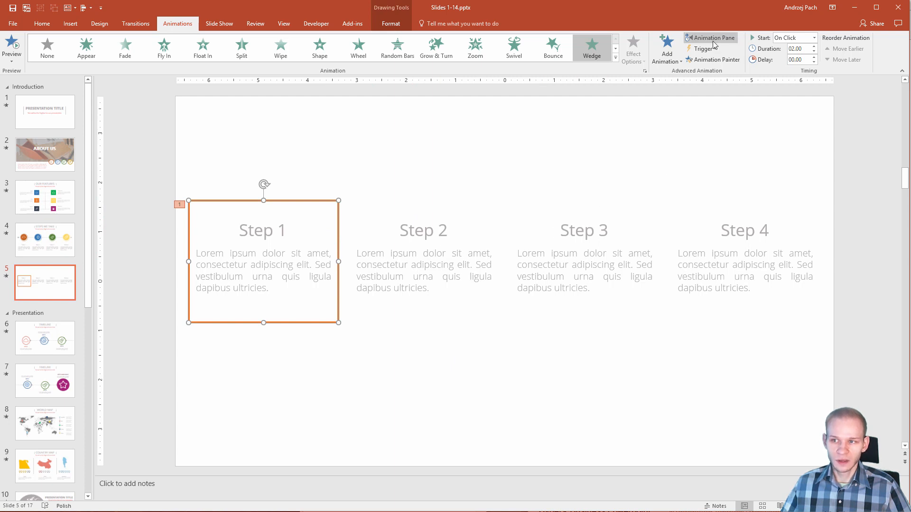
left_click(710, 38)
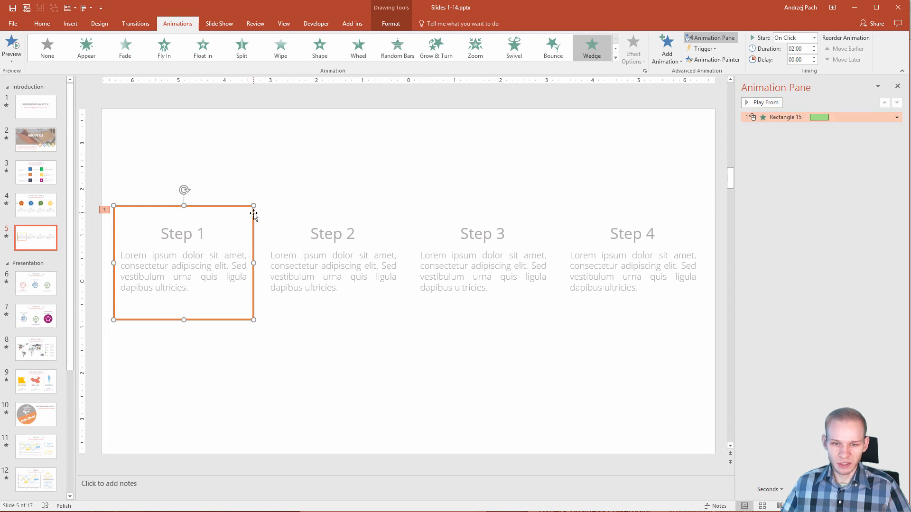
Paste a second animated orange frame and place it over the Step 2 column
key("ctrl+v")
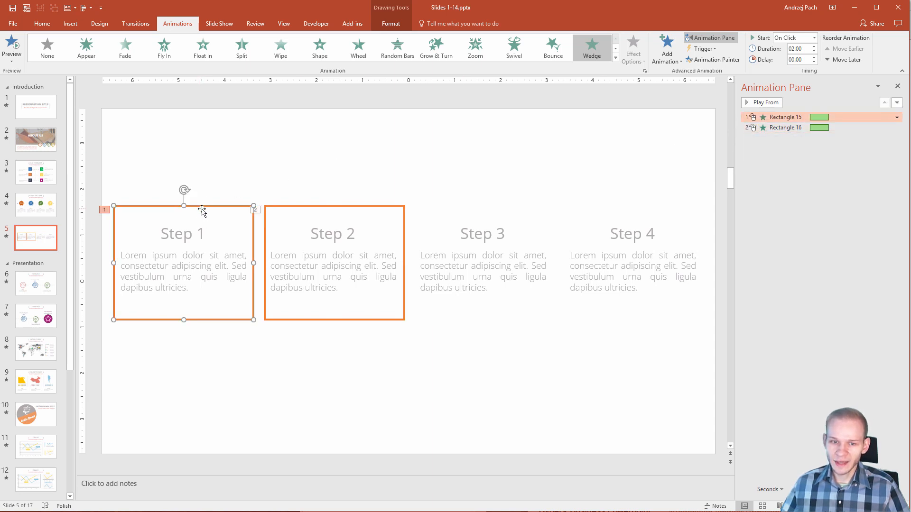
mouse_move(222, 191)
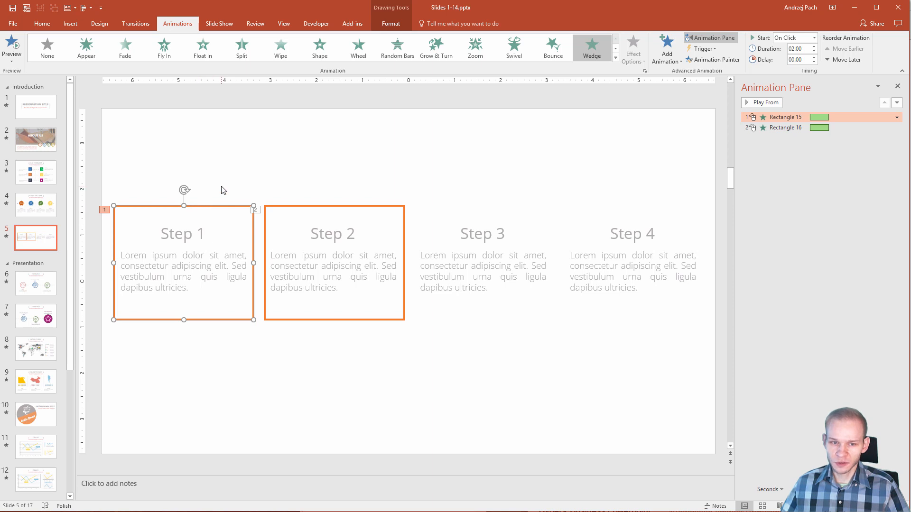
mouse_move(209, 211)
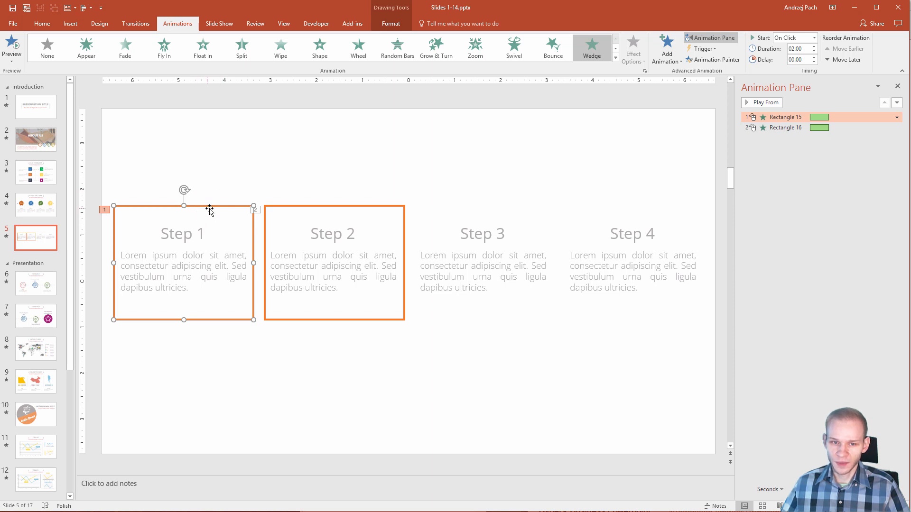
mouse_move(675, 222)
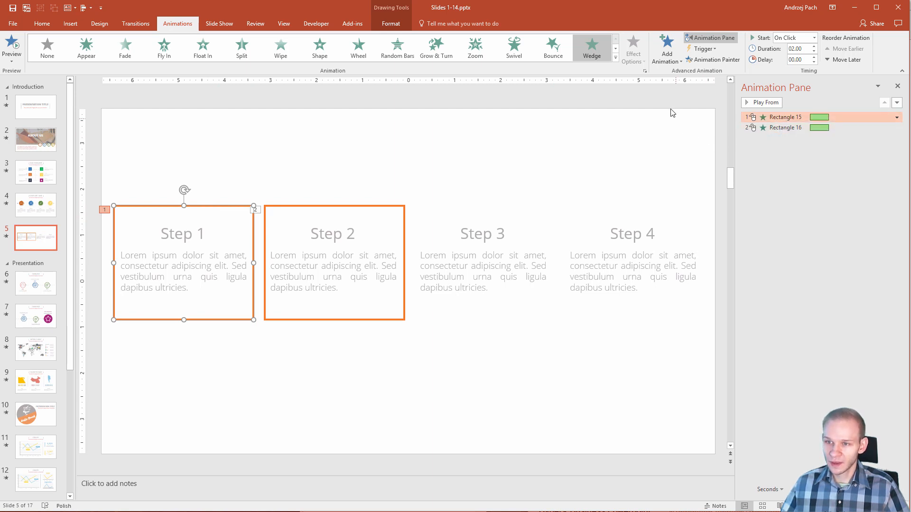
mouse_move(666, 48)
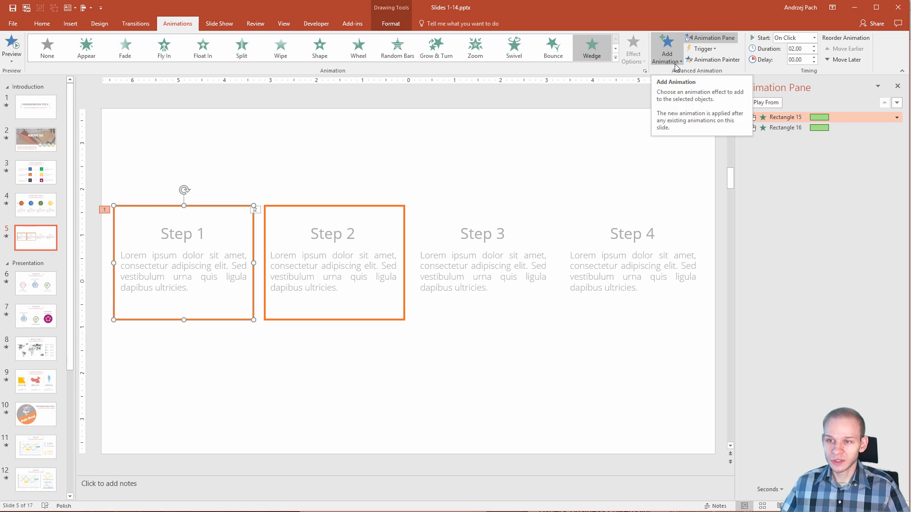
For the Step 1 rectangle, reach the More Exit Effects list via Add Animation and pick Wedge
left_click(12, 47)
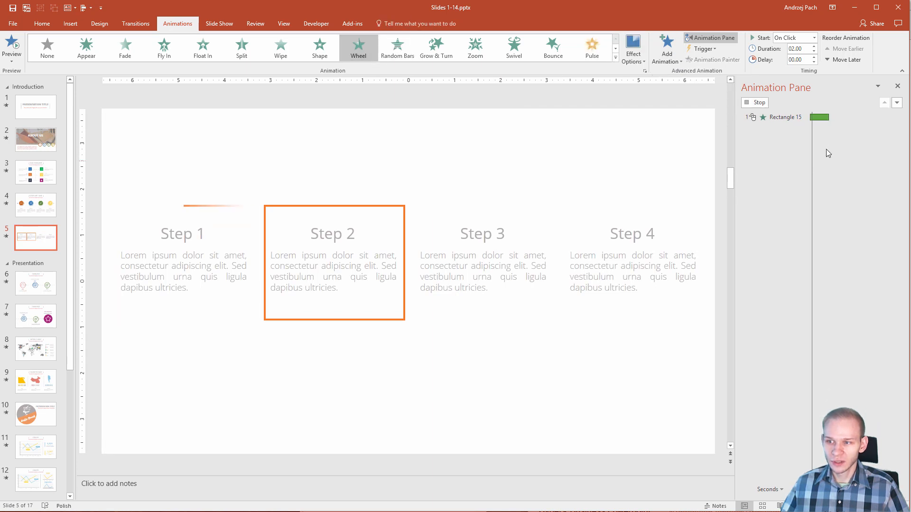
left_click(666, 48)
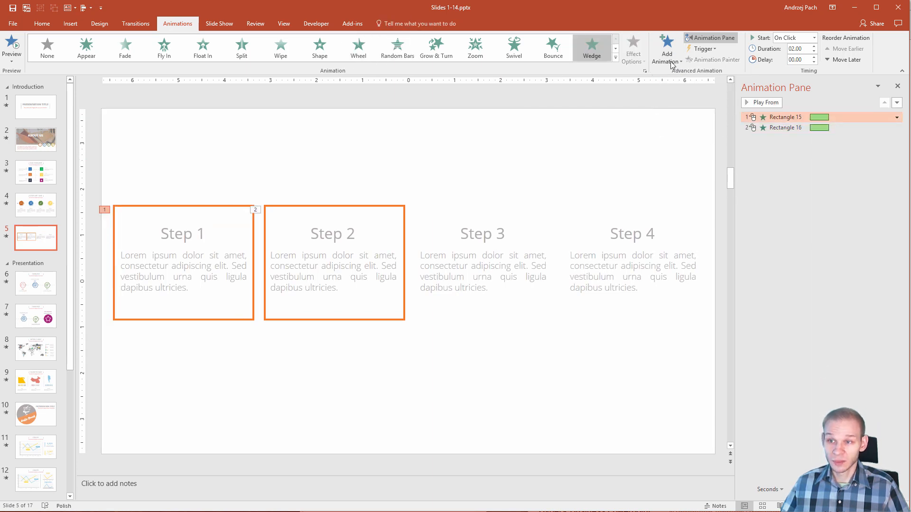
mouse_move(666, 48)
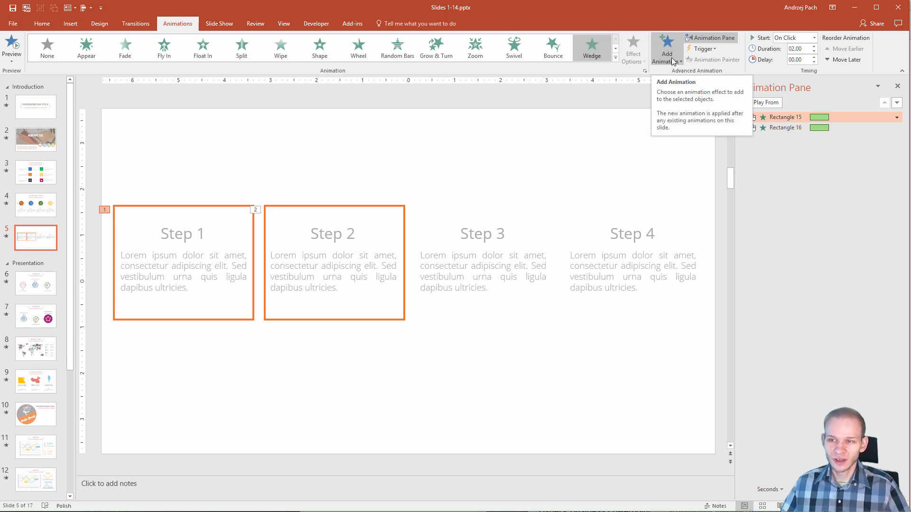
left_click(666, 48)
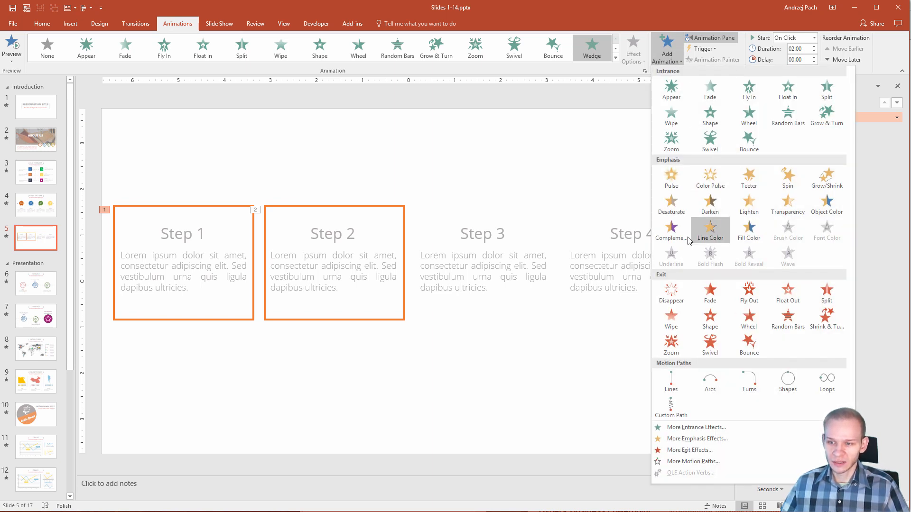
mouse_move(710, 318)
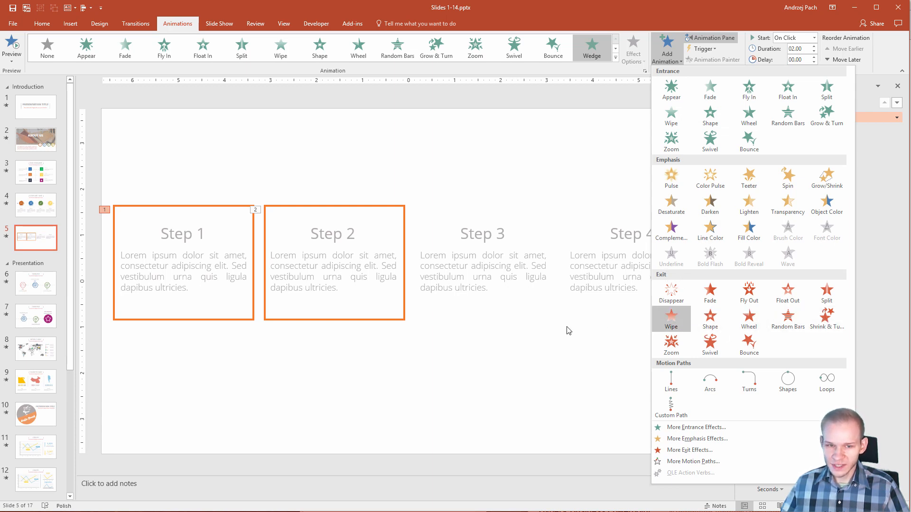
left_click(695, 450)
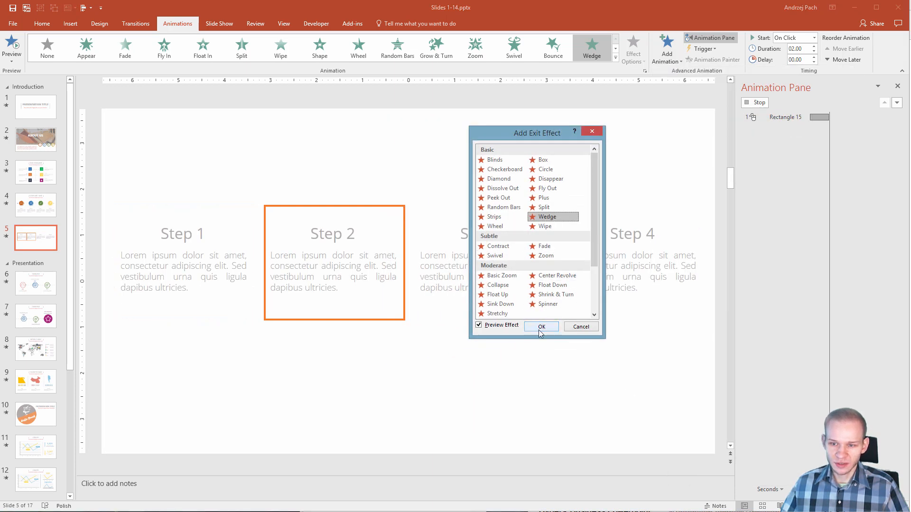
Add the Wedge exit after Rectangle 16's entrance, starting With Previous, duration 1.25 seconds
left_click(539, 325)
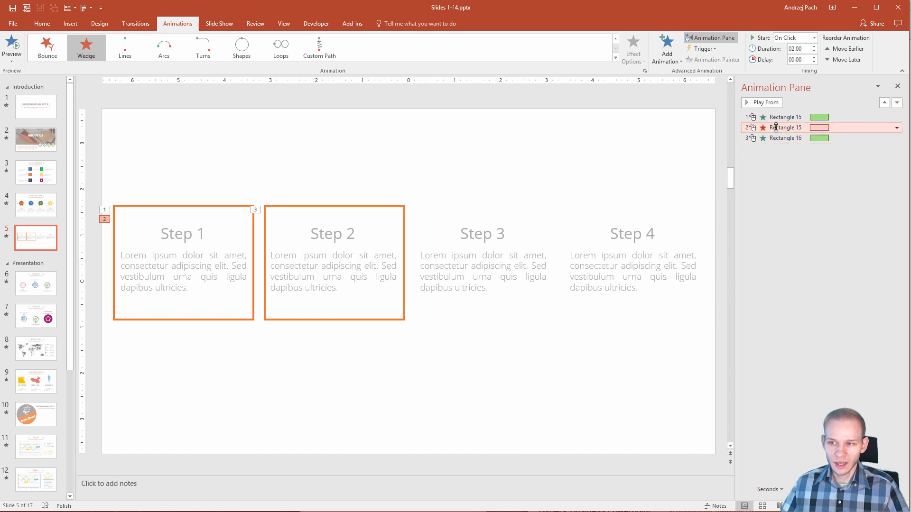
left_click(795, 37)
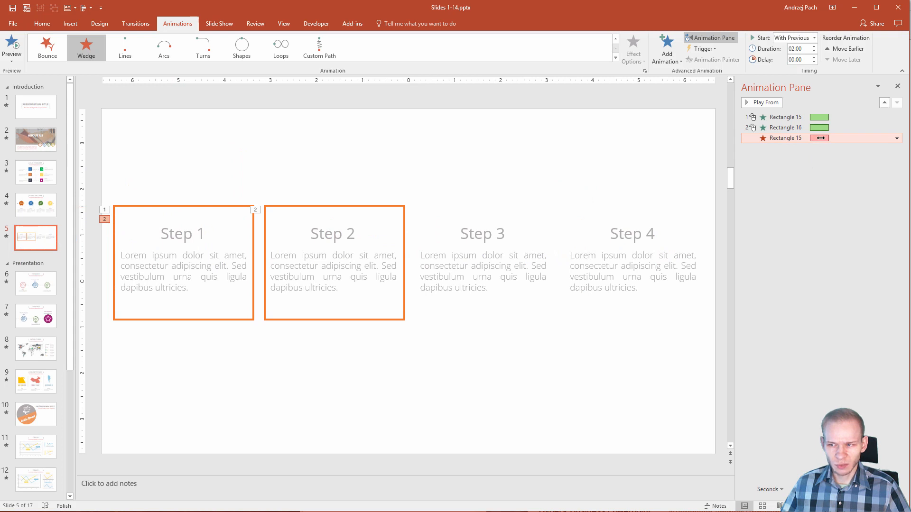
left_click(815, 52)
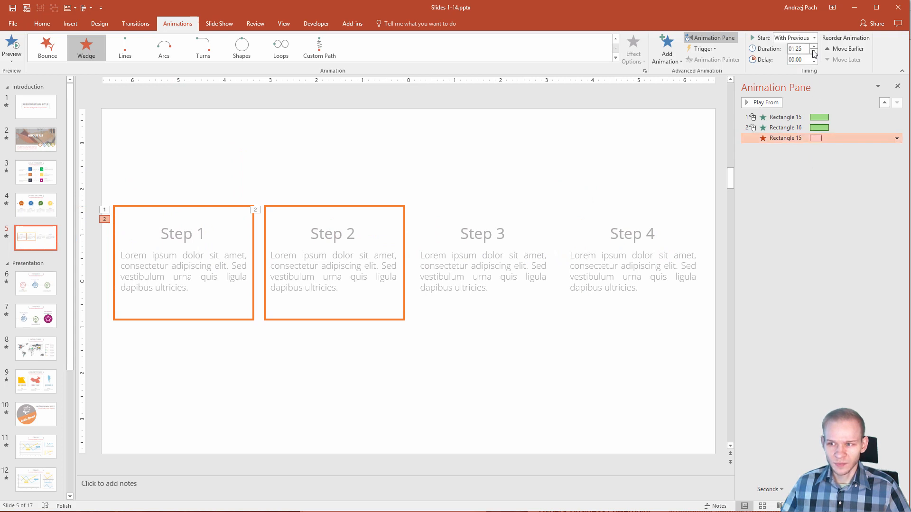
left_click(814, 51)
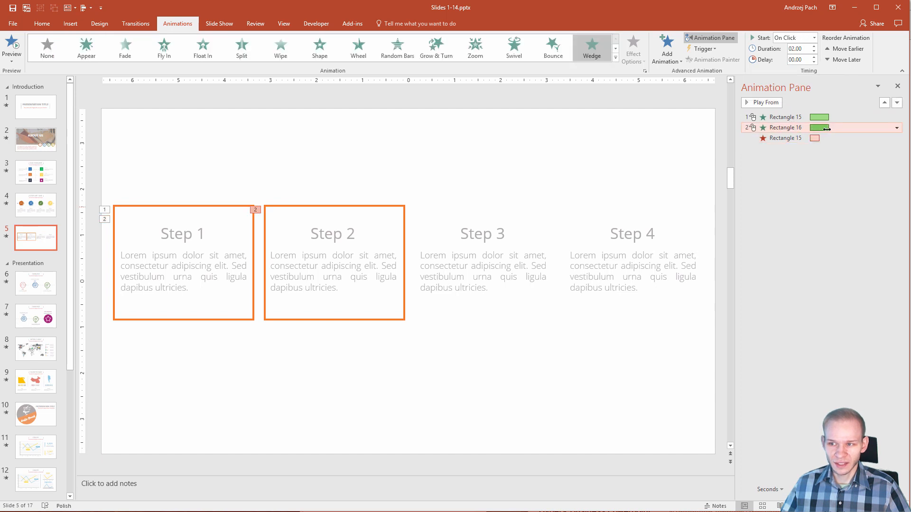
Raise the Step 2 rectangle's entrance delay to 0.75 seconds
left_click(814, 58)
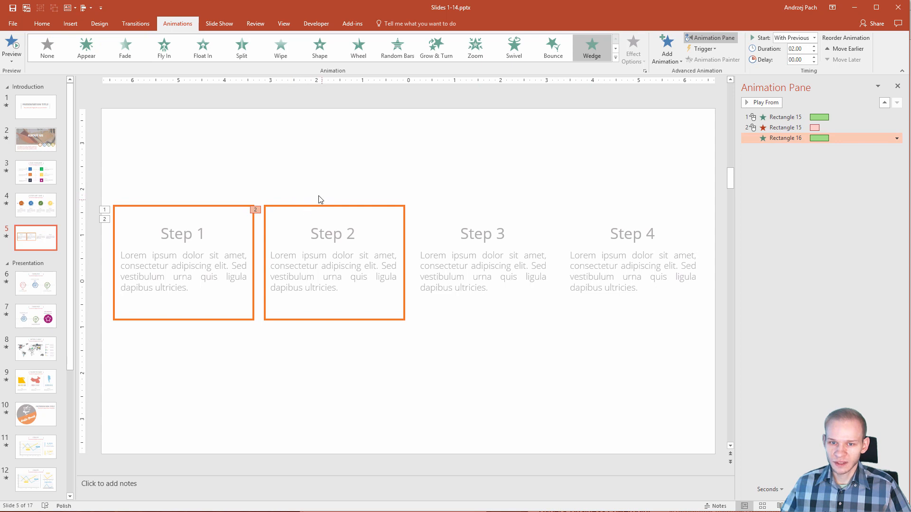
left_click(816, 58)
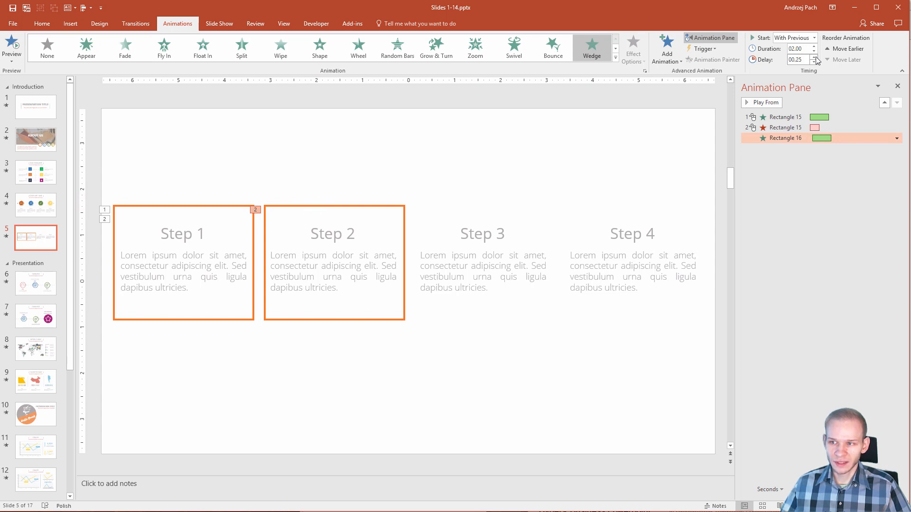
left_click(817, 58)
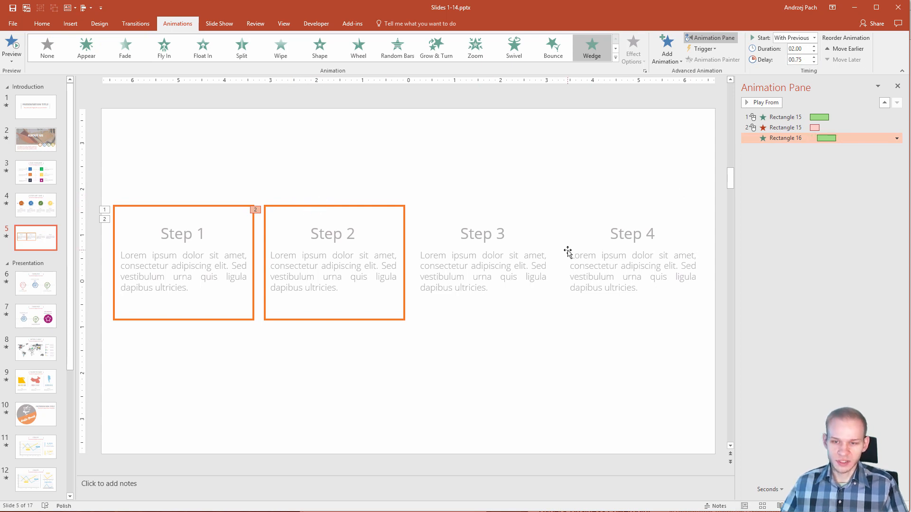
mouse_move(459, 248)
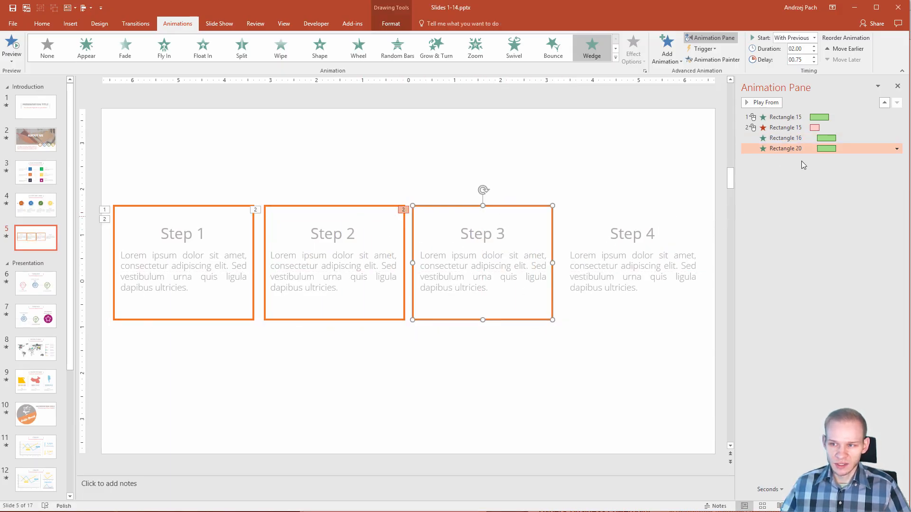
Give the Step 2 orange rectangle a Fade exit animation
left_click(897, 148)
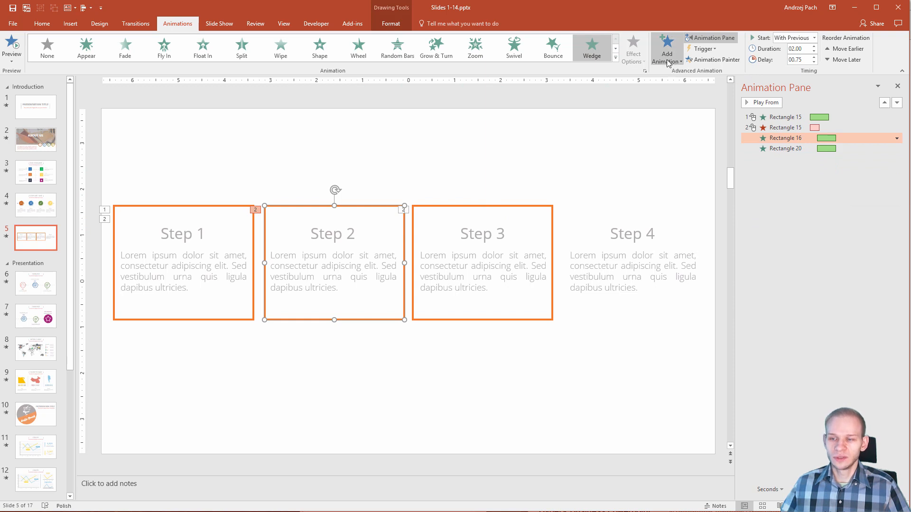
left_click(666, 48)
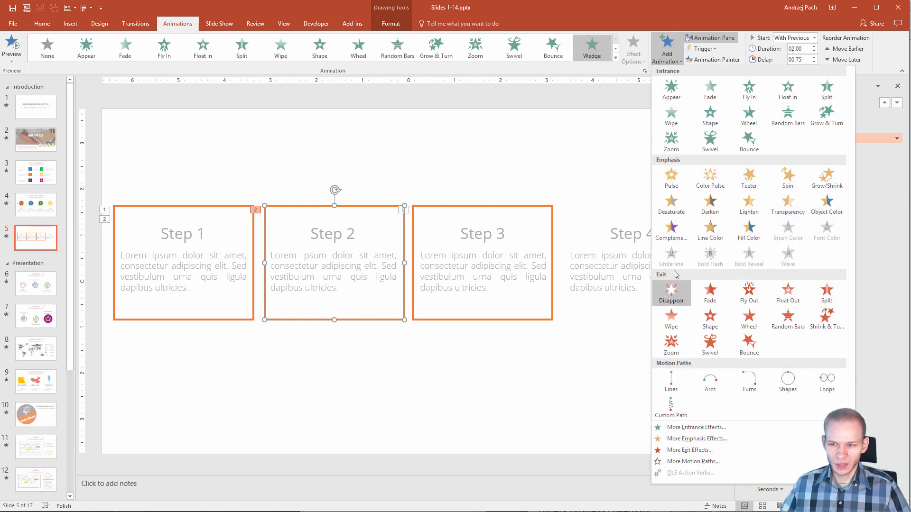
mouse_move(710, 294)
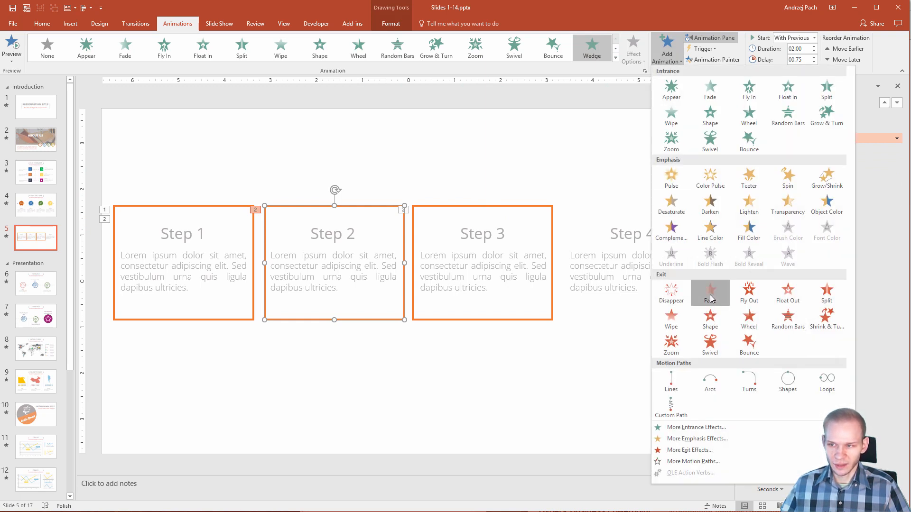
left_click(710, 294)
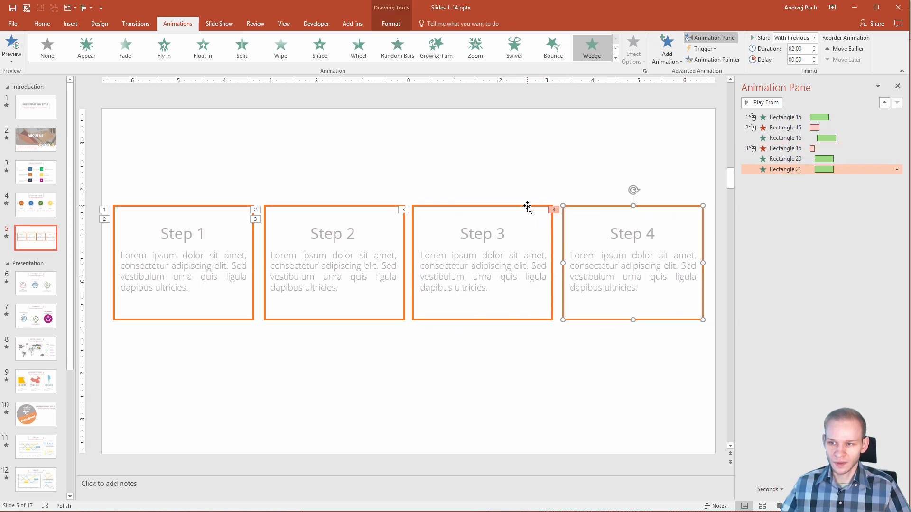
Give the Step 3 rectangle a Fade exit, leaving Step 4 framed by its wedging rectangle
left_click(666, 48)
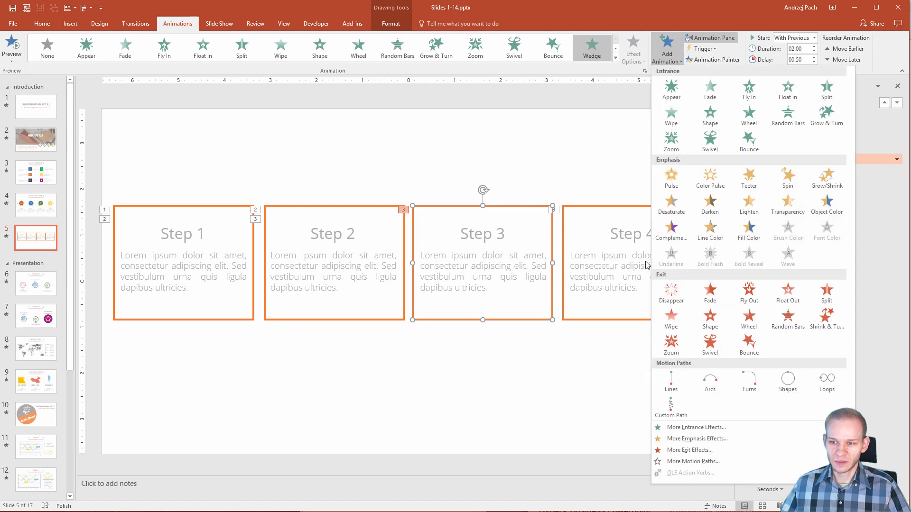
left_click(710, 292)
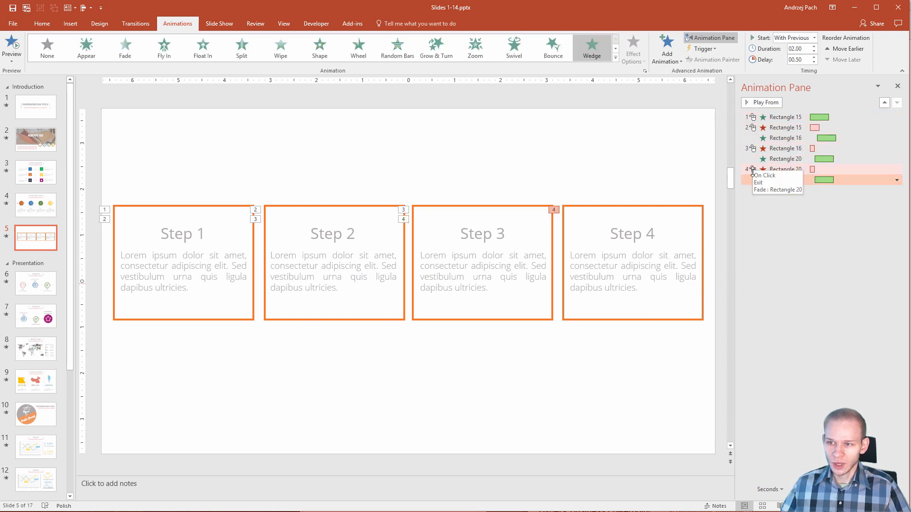
left_click(763, 176)
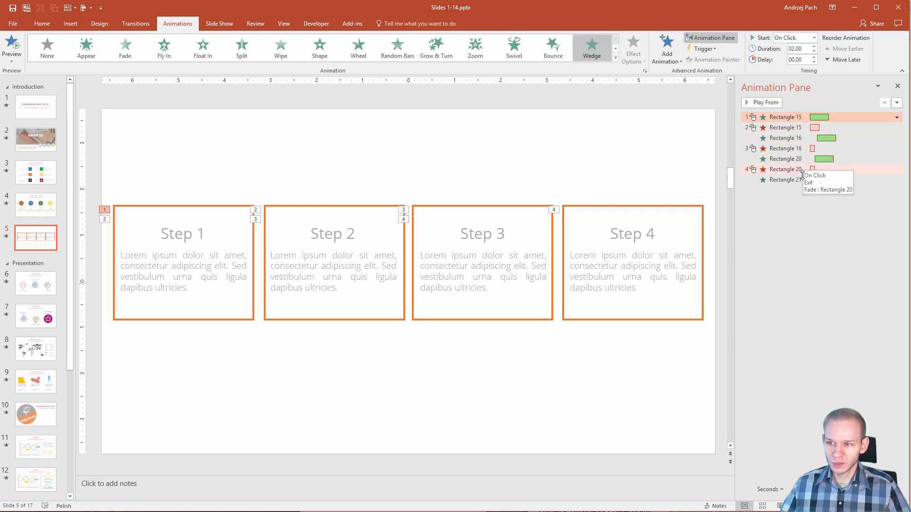
left_click(765, 102)
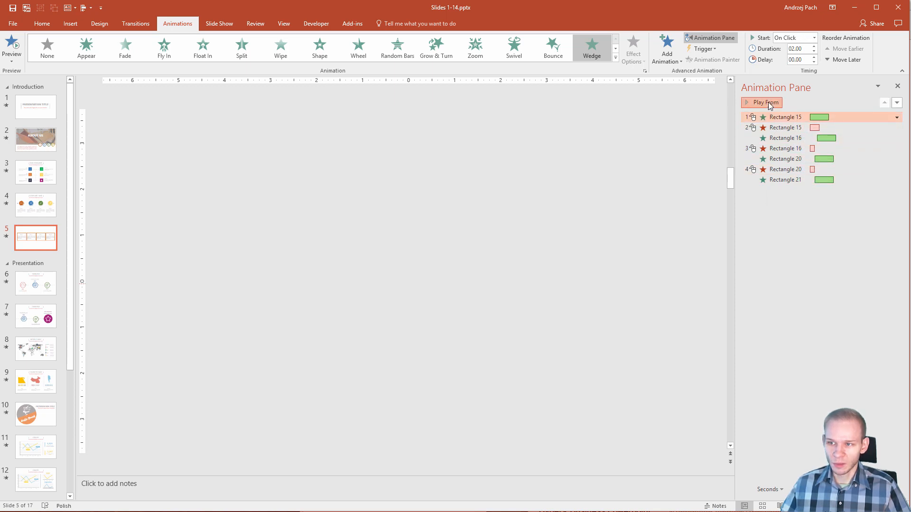
left_click(761, 103)
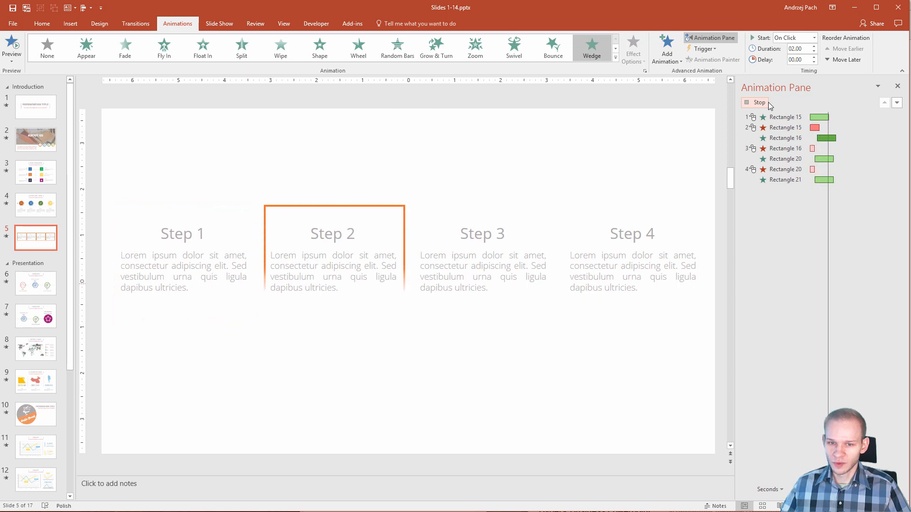
left_click(482, 234)
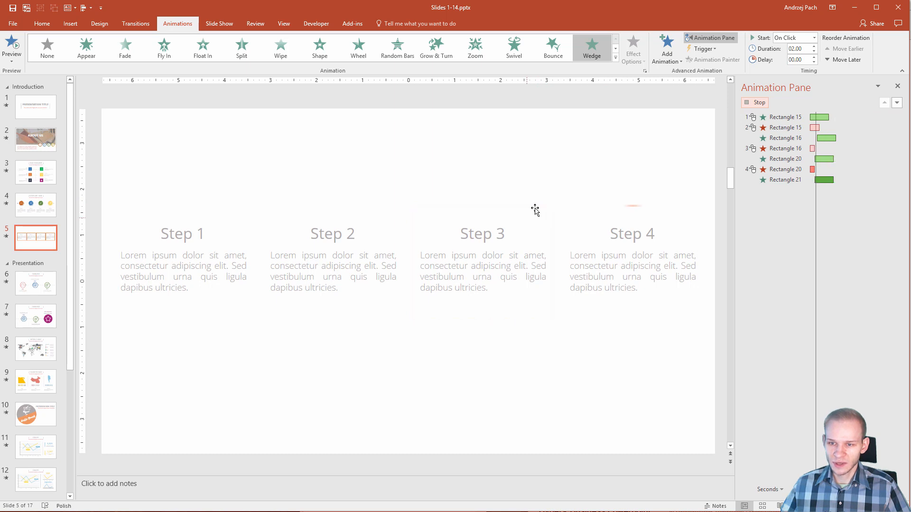
left_click(632, 264)
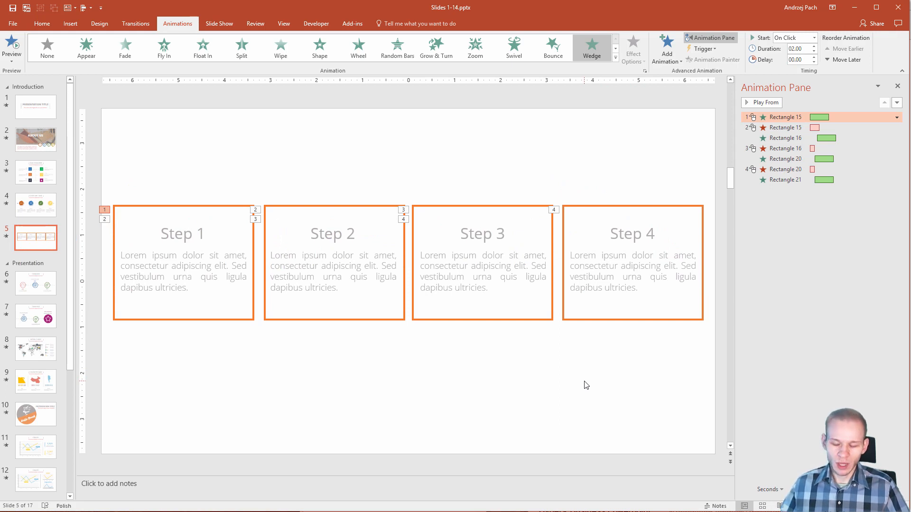
mouse_move(561, 383)
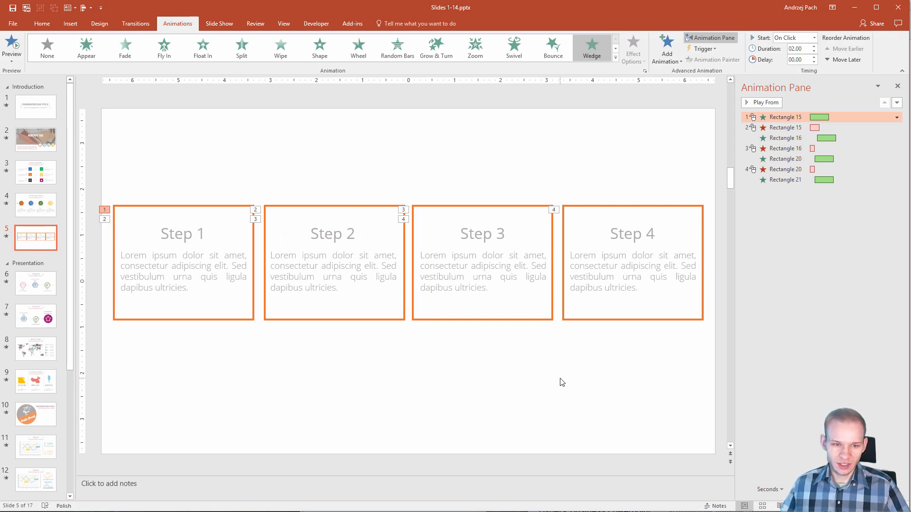
mouse_move(303, 254)
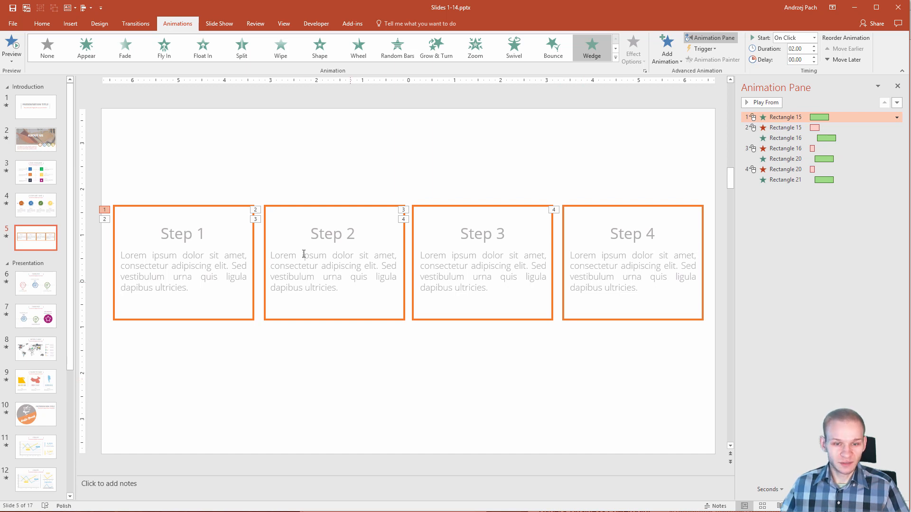
mouse_move(146, 359)
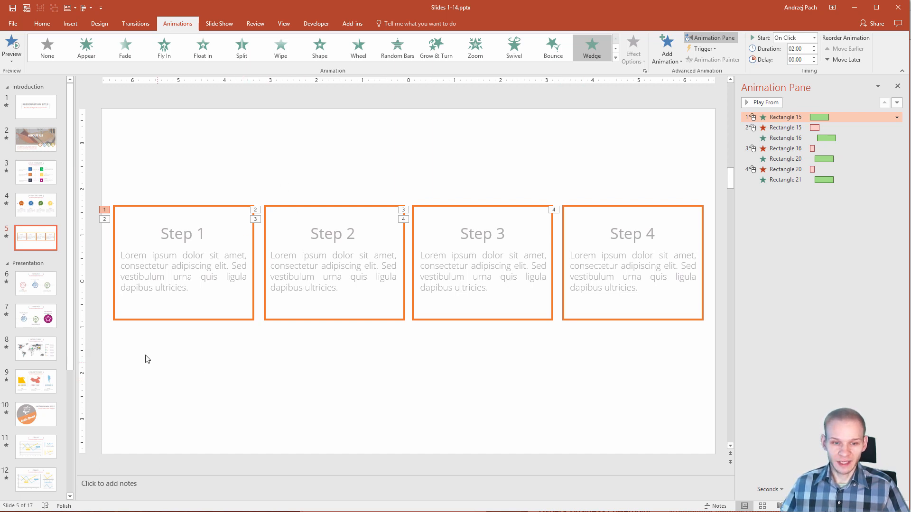
mouse_move(235, 320)
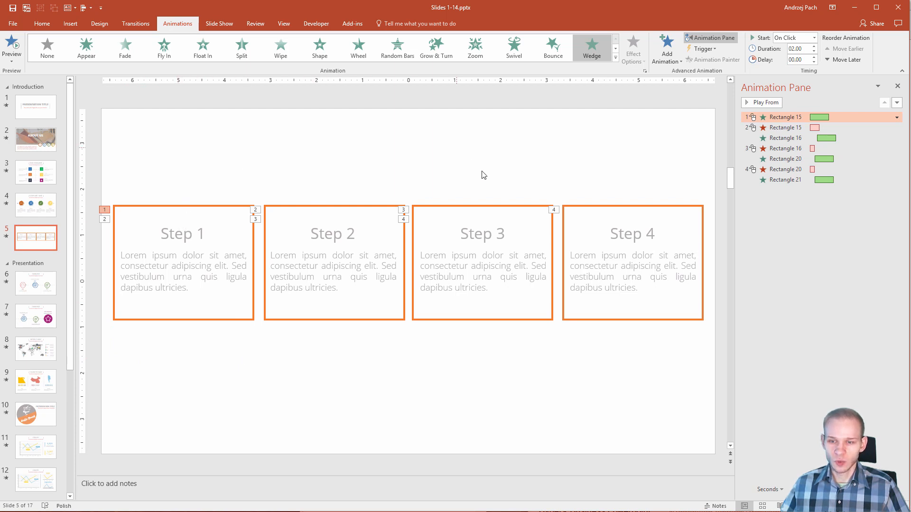
mouse_move(221, 198)
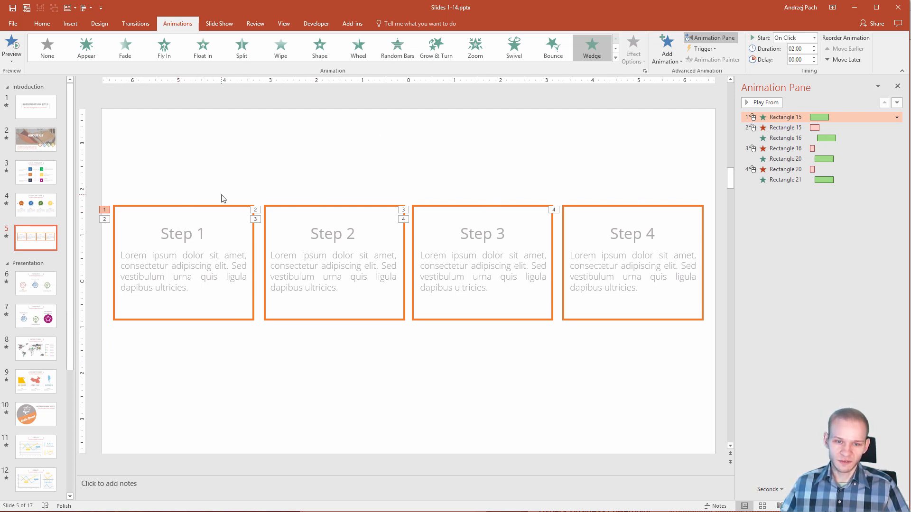
mouse_move(637, 224)
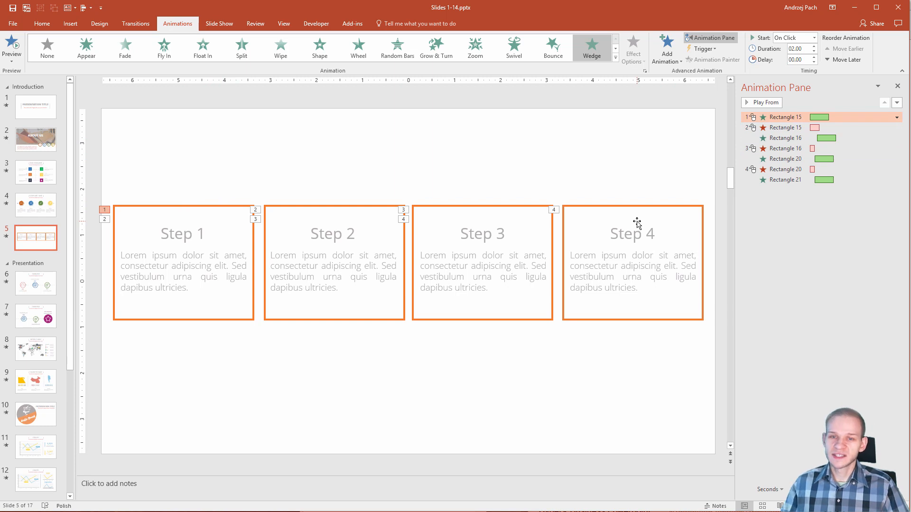